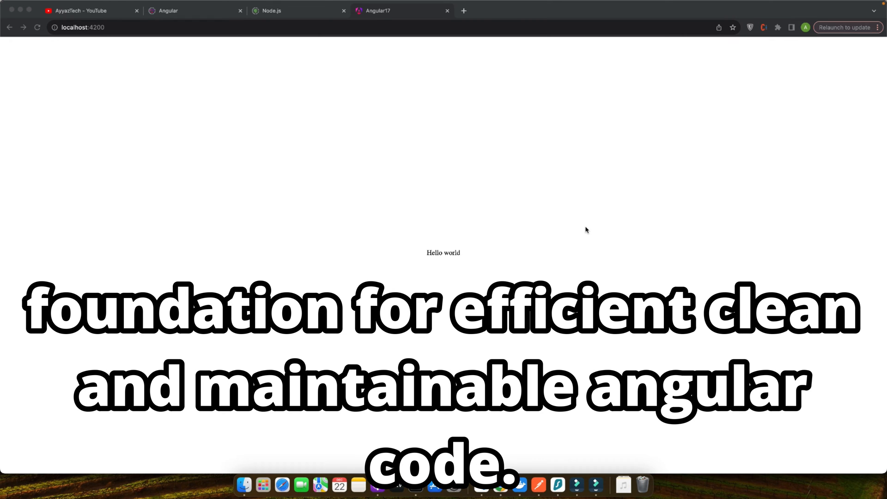
- Switch from the Hello world app to the YouTube videos tab, then bring up the terminal
left_click(83, 10)
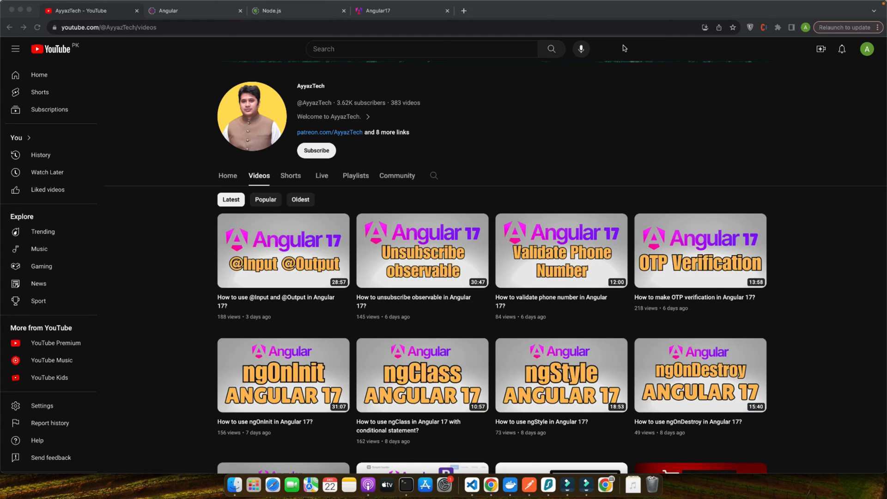
mouse_move(582, 296)
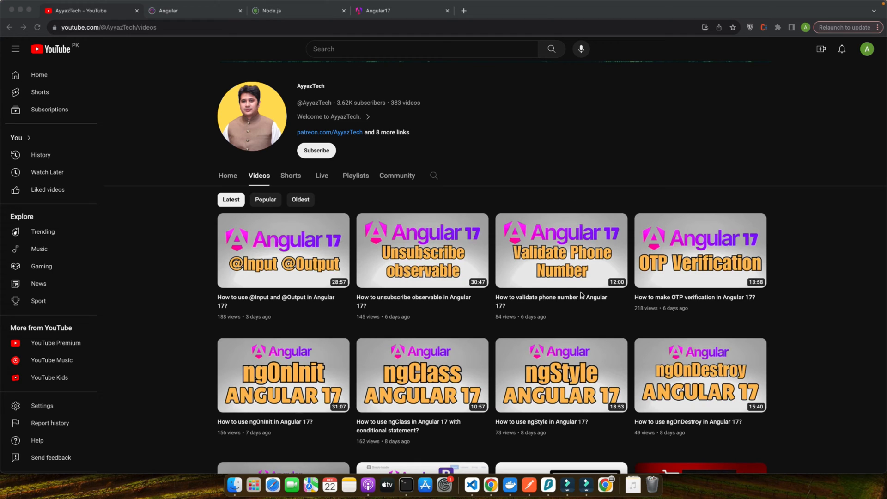
mouse_move(672, 324)
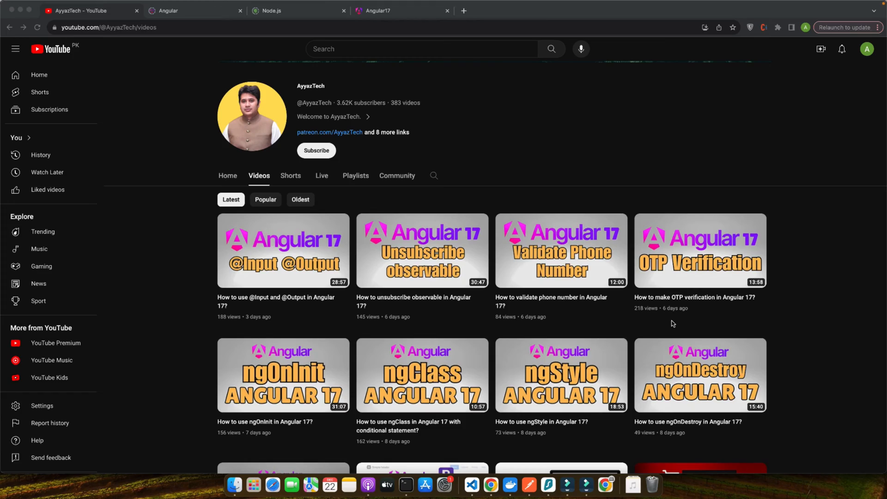
mouse_move(679, 326)
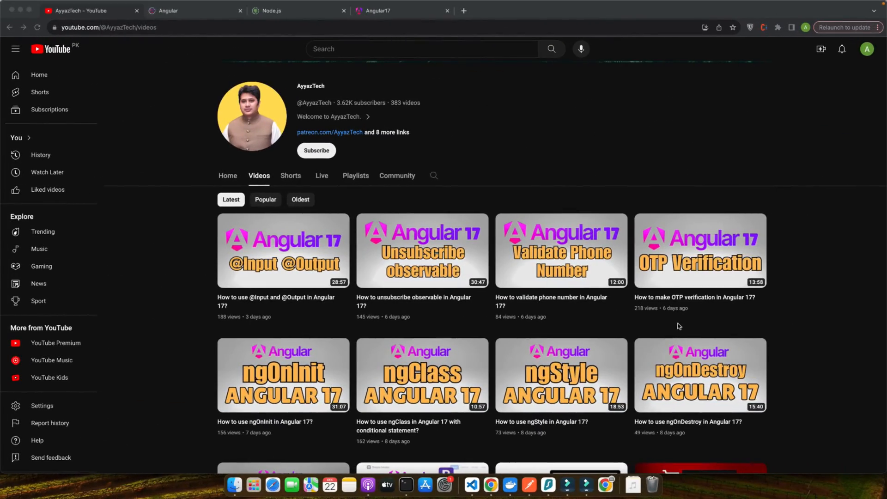
left_click(406, 483)
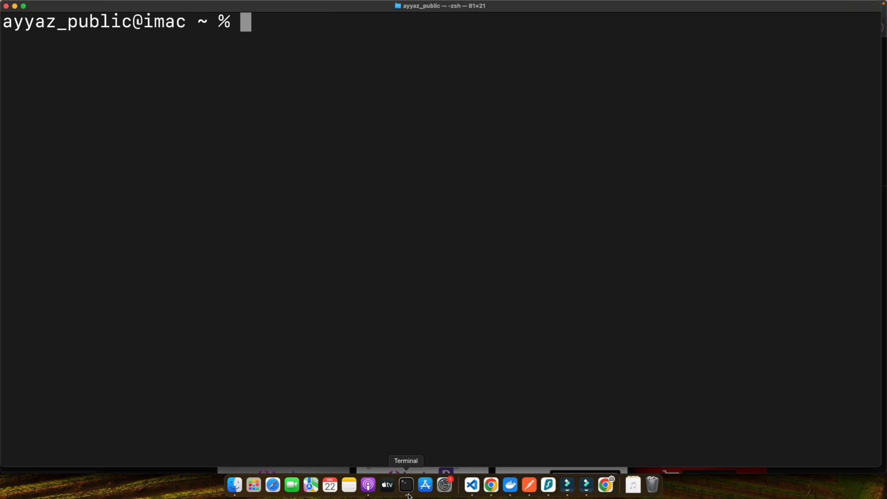
type("npm install")
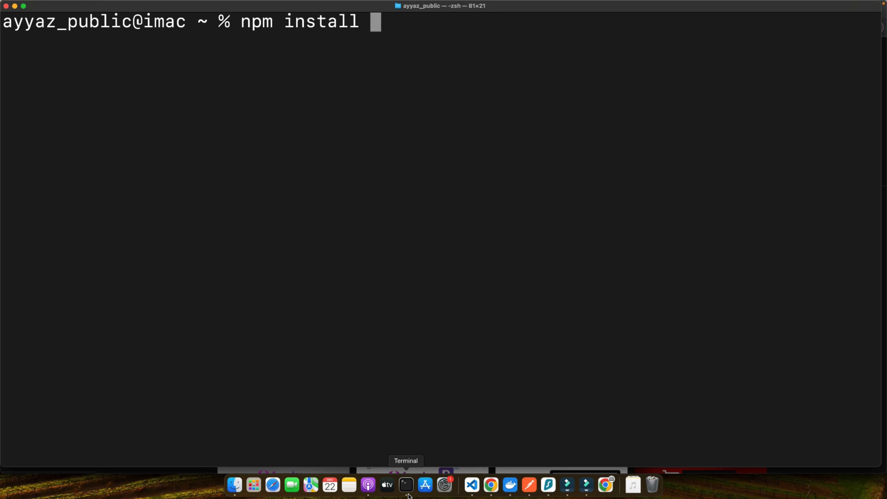
type("-g @angular/c")
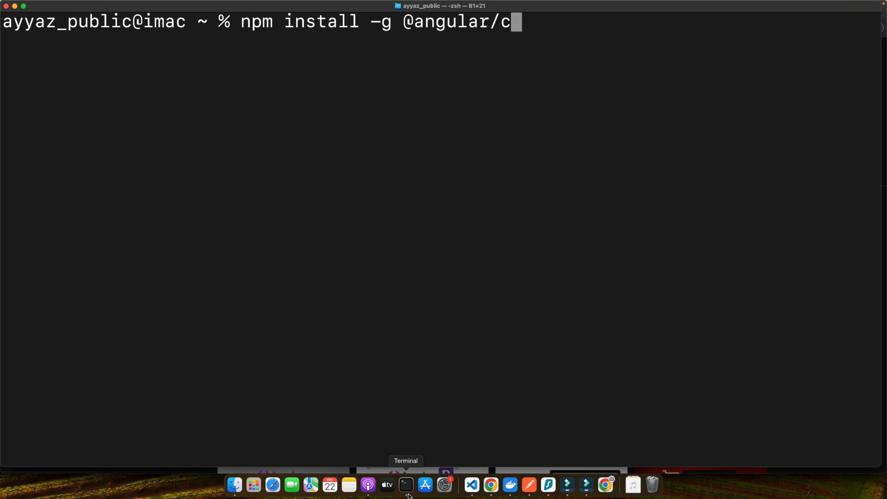
type("li")
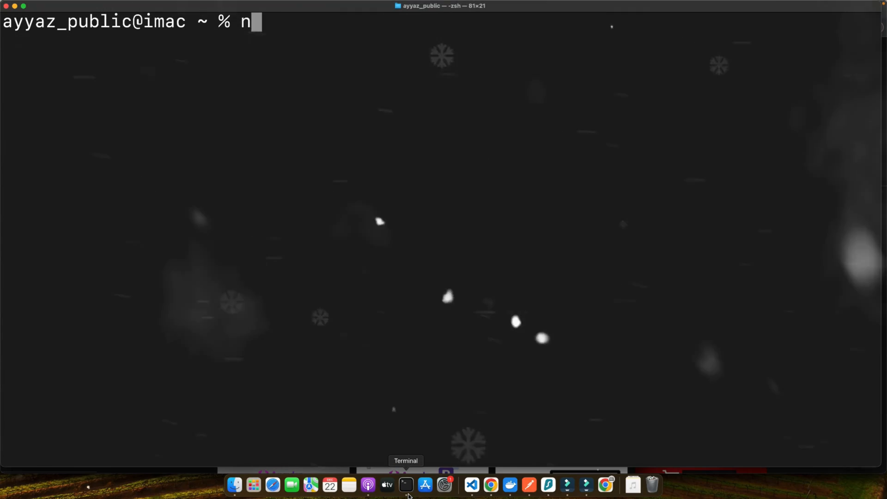
key("Backspace")
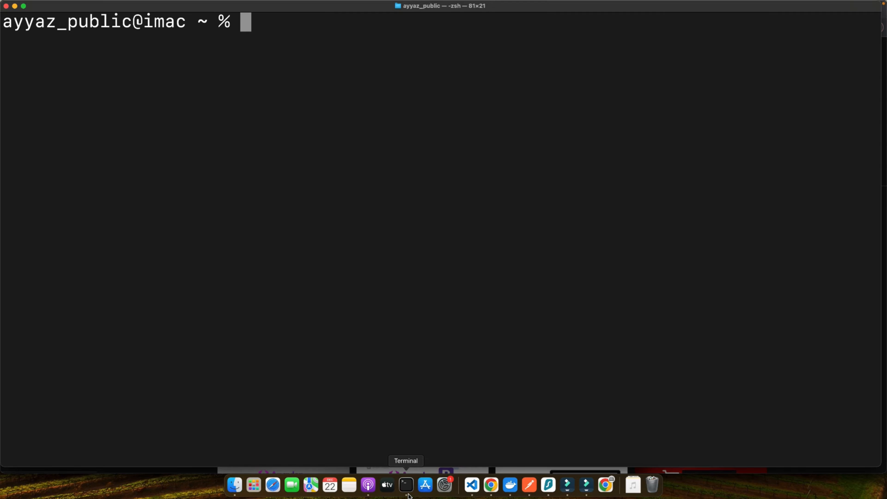
- Create a new Angular project with ng new project-name
type("ng")
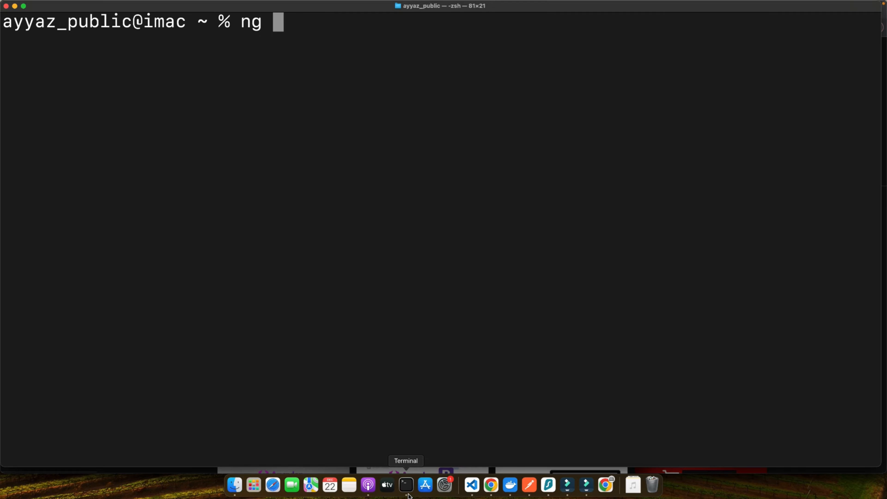
type("new project-na")
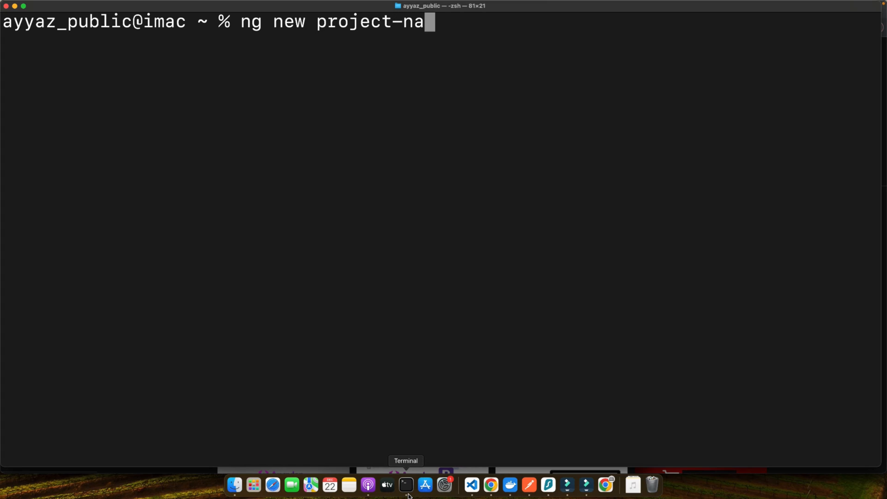
type("me")
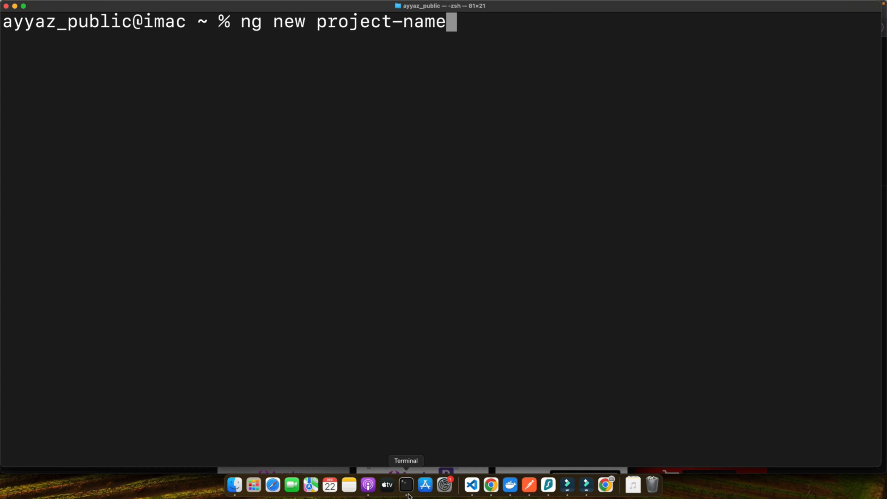
key("Backspace")
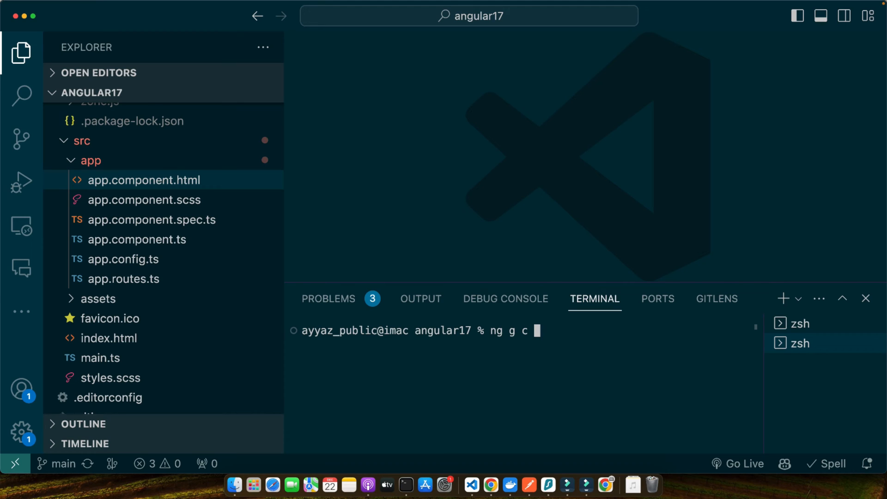
- Generate the displayData and editData components with ng g c
type("displayData")
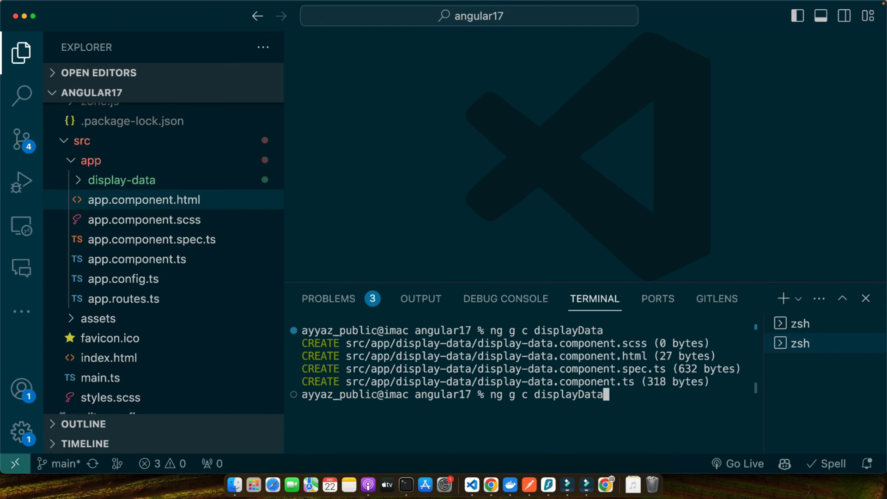
type("editData")
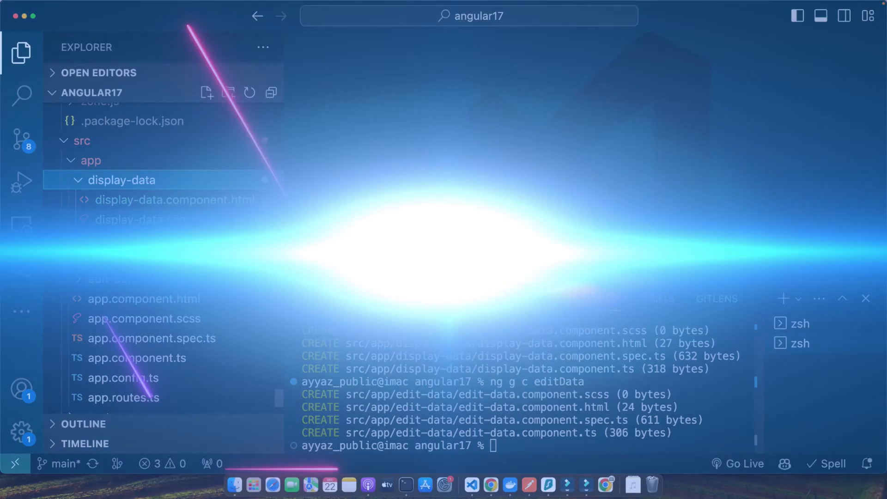
- Open display-data.component.ts from src/app/display-data in the Explorer
left_click(167, 259)
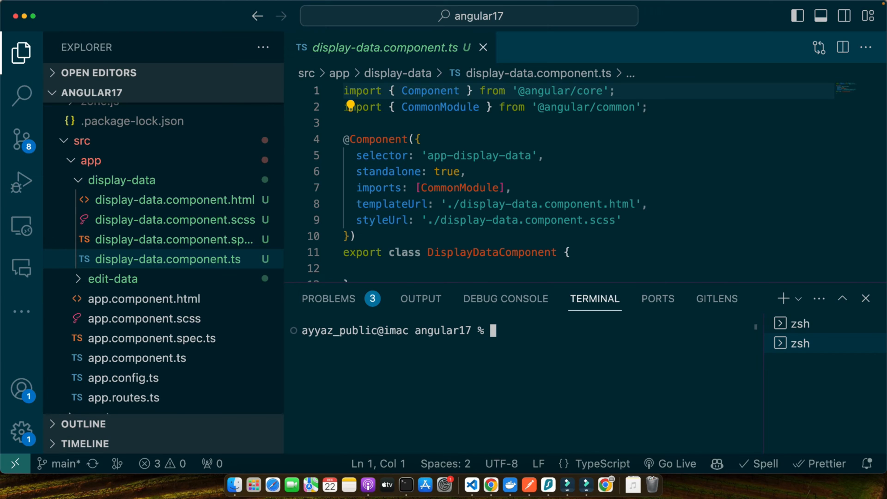
- Generate the profile service with ng g s profile
type("ng g s pro")
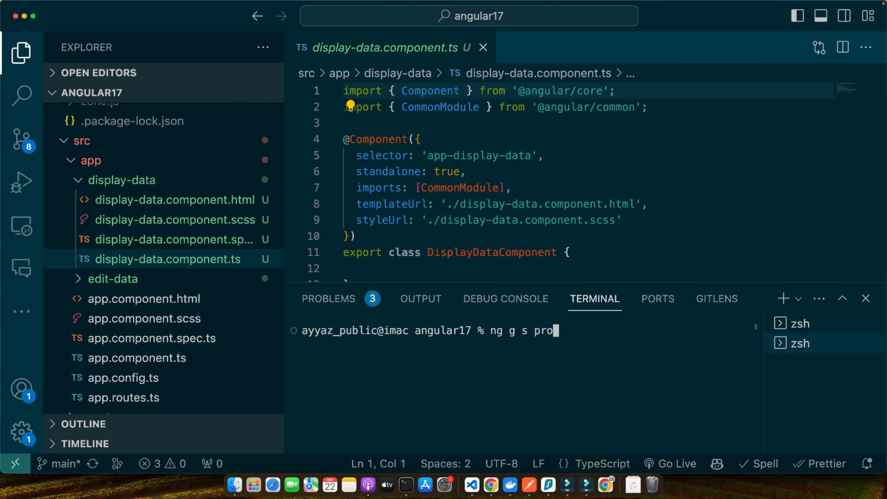
key("Enter")
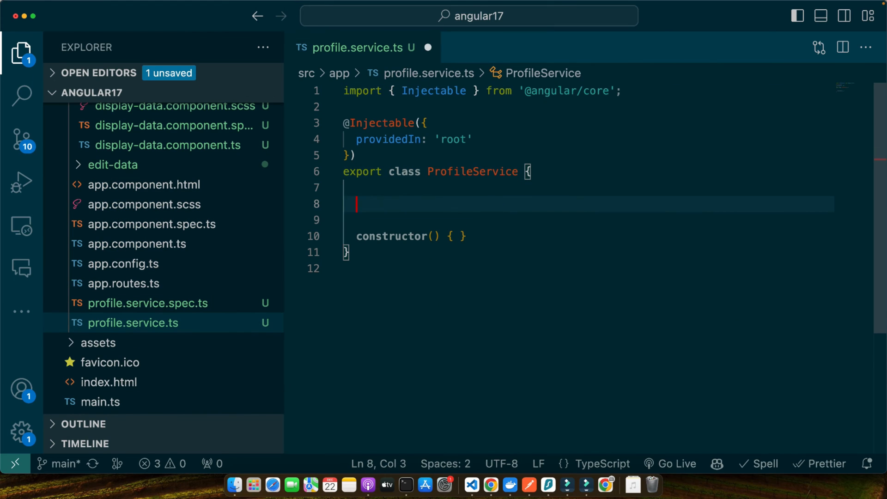
- Add a private profileSource BehaviorSubject<Profile>(null), importing BehaviorSubject from rxjs
type("private")
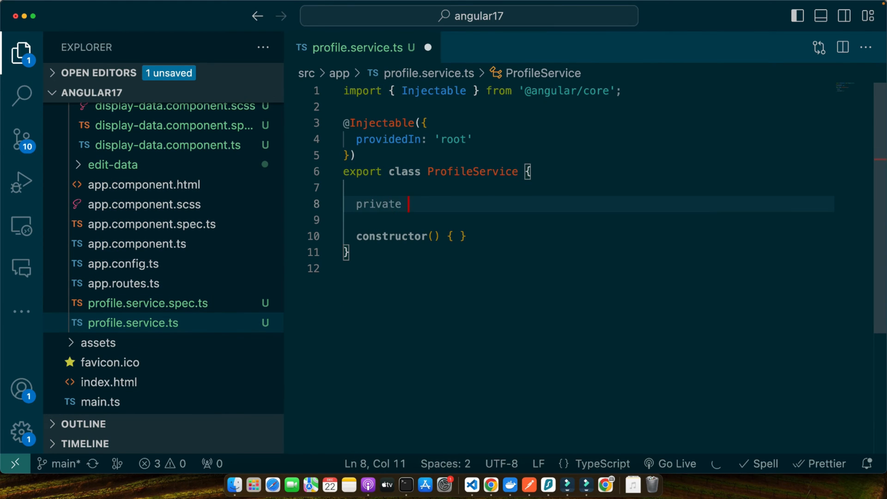
type("profile = {")
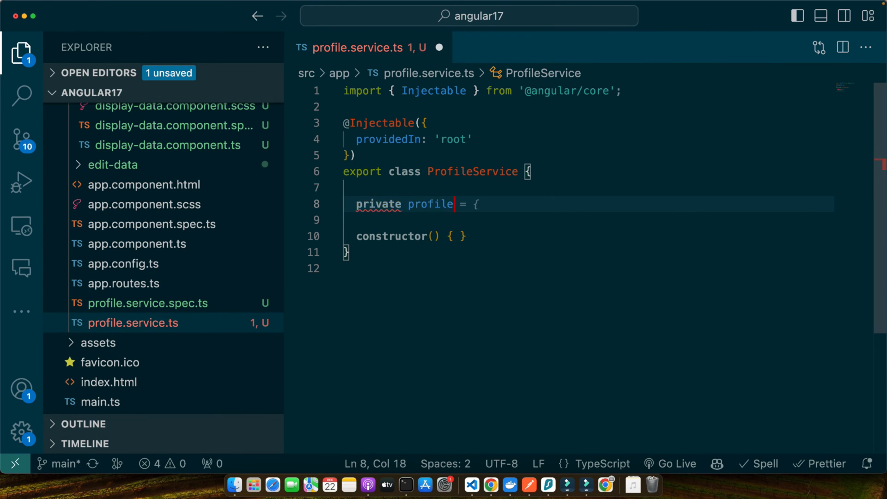
type("Source = new BehaviorSubject<Profile>(null);")
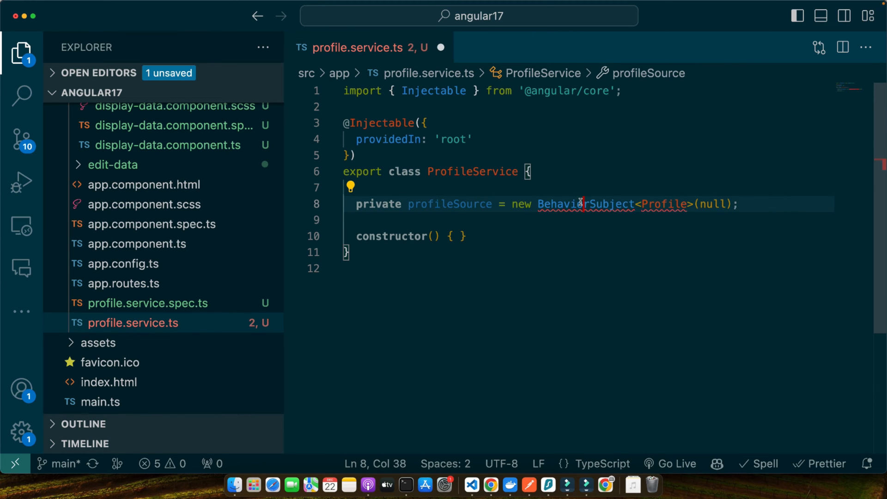
type("import { BehaviorSubject } from 'rxjs';")
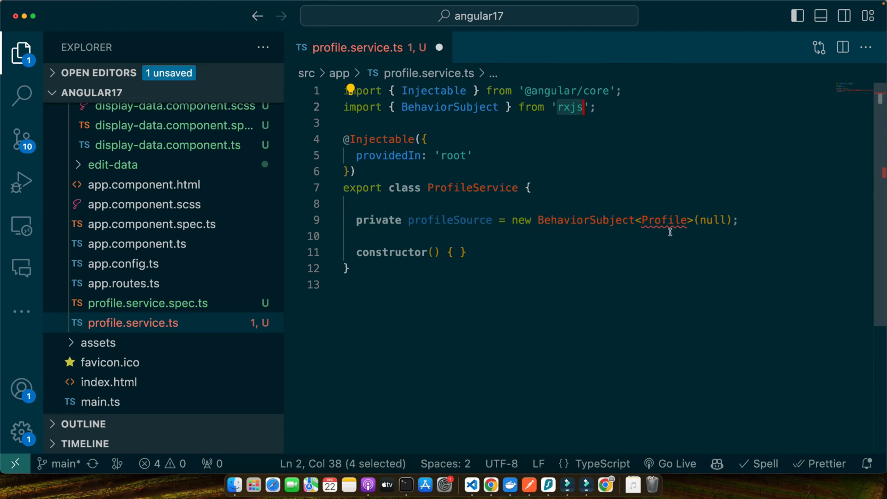
- Add currentProfile and a changeProfile(profile: any) method calling profileSource.next(profile)
type("any")
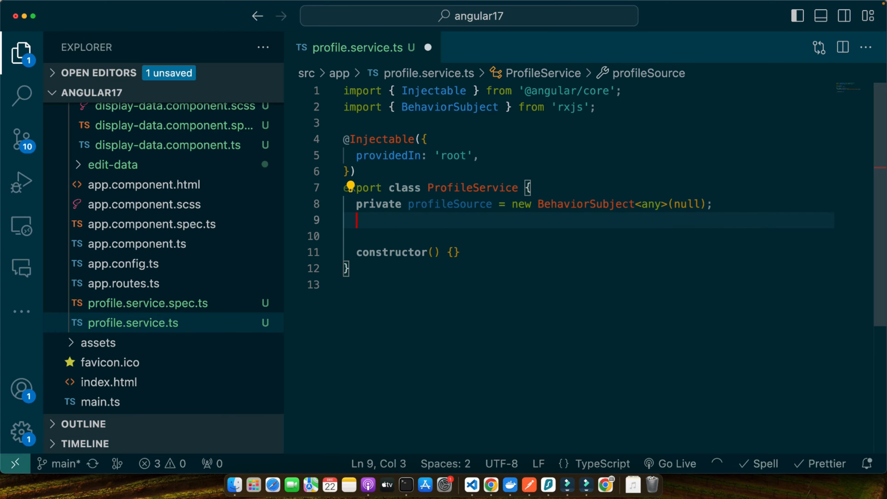
type("c")
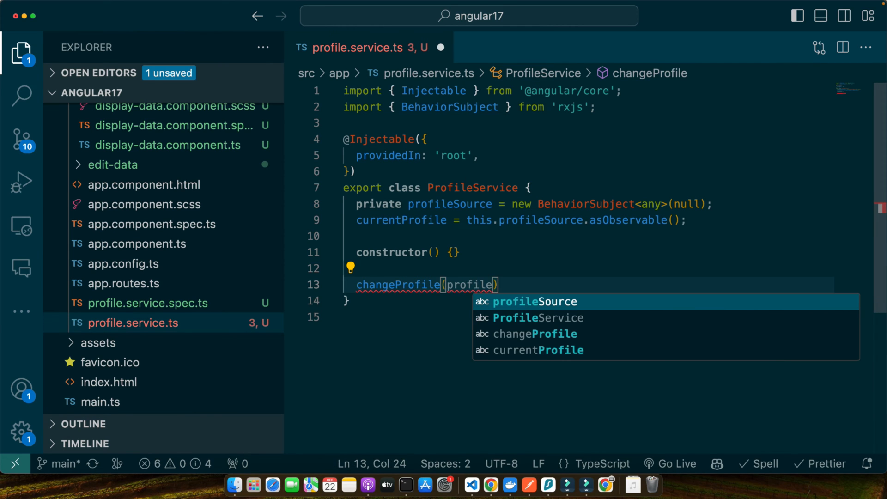
type(": any){}")
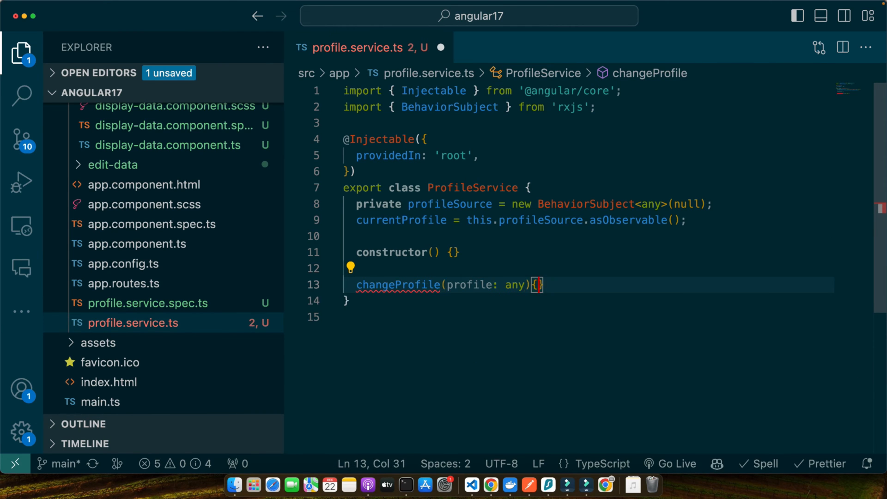
type("this.profileSource.next(profile);")
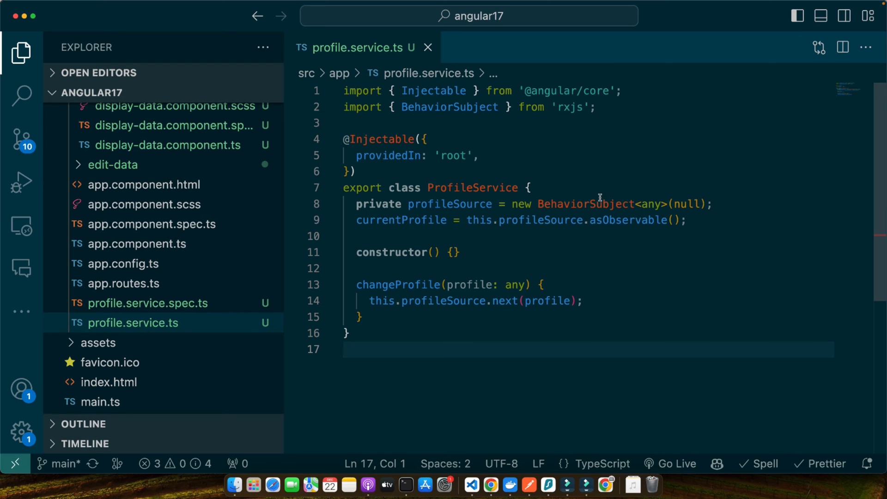
- Highlight profileSource and all its uses in profile.service.ts
left_click(597, 205)
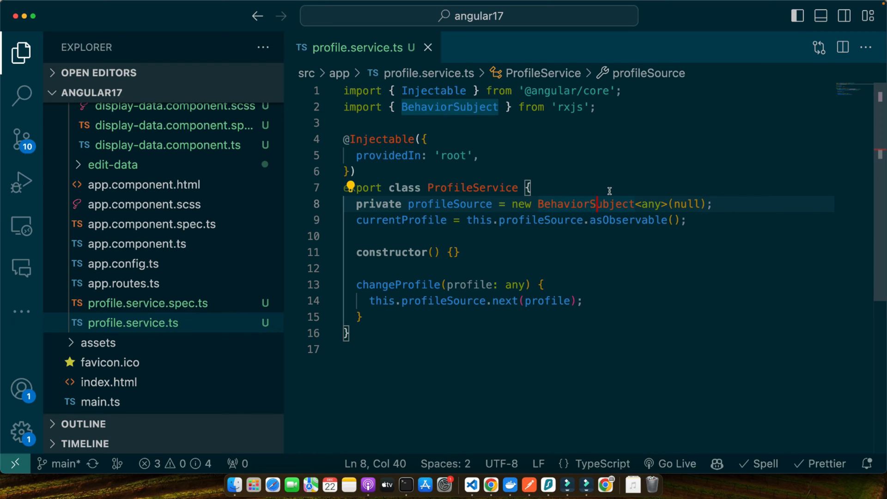
double_click(449, 204)
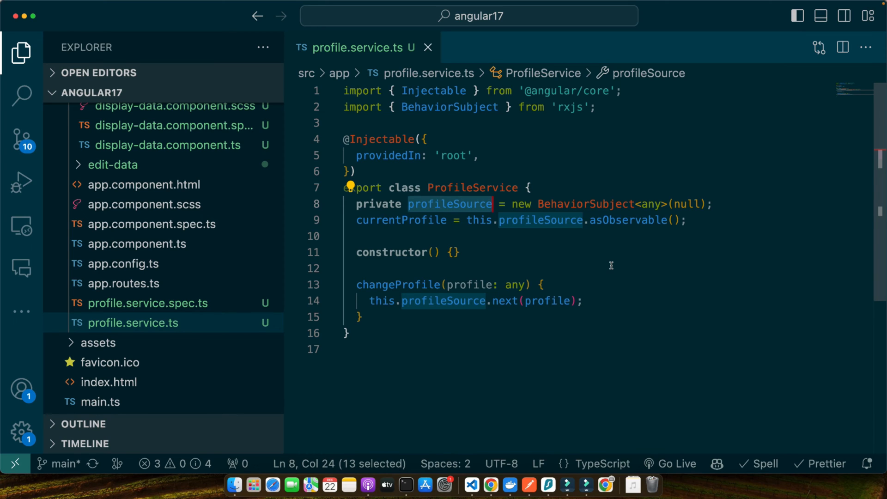
mouse_move(615, 288)
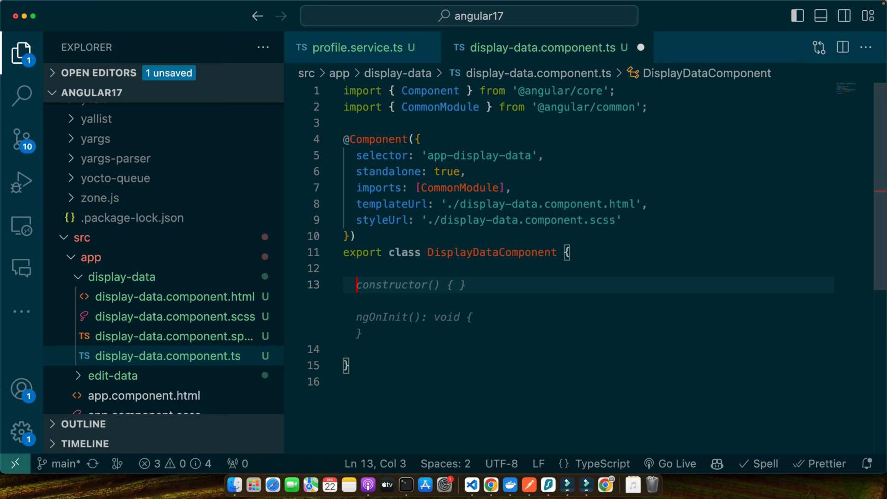
- Inject profileService, add implements OnInit, and log currentProfile emissions in ngOnInit
type("priv")
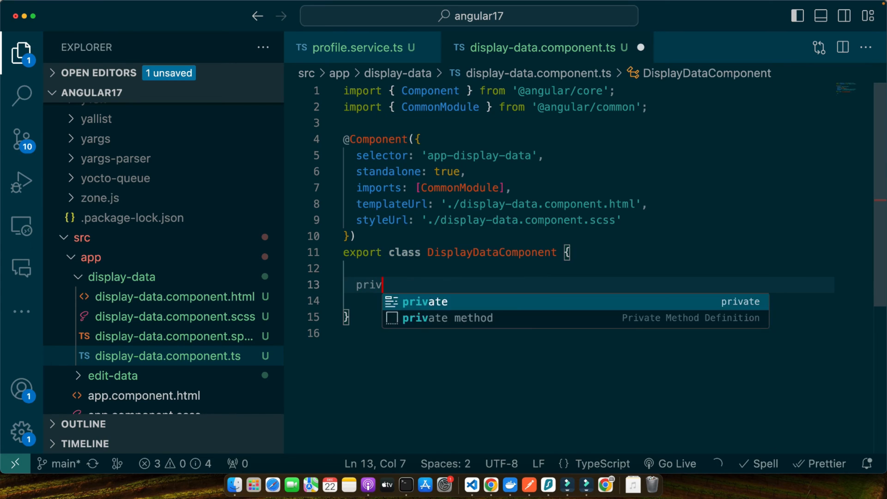
type("private profileService = inject(ProfileService);")
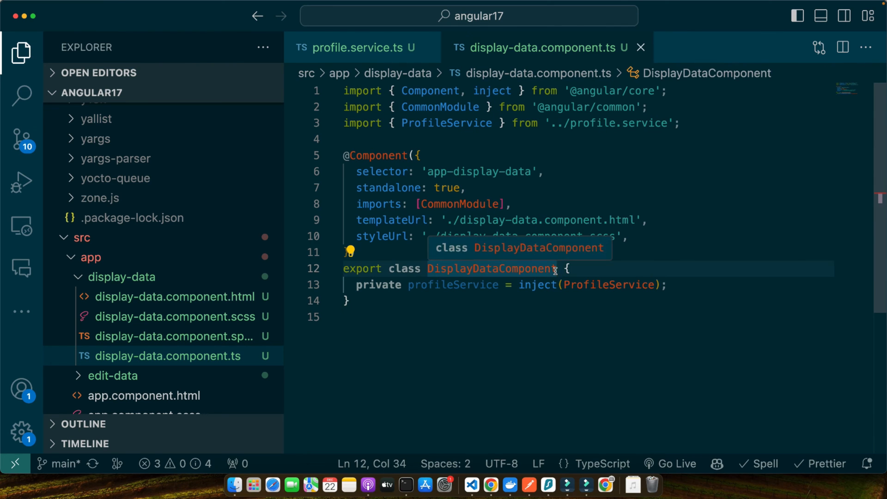
type("implements OnInit")
type("this.")
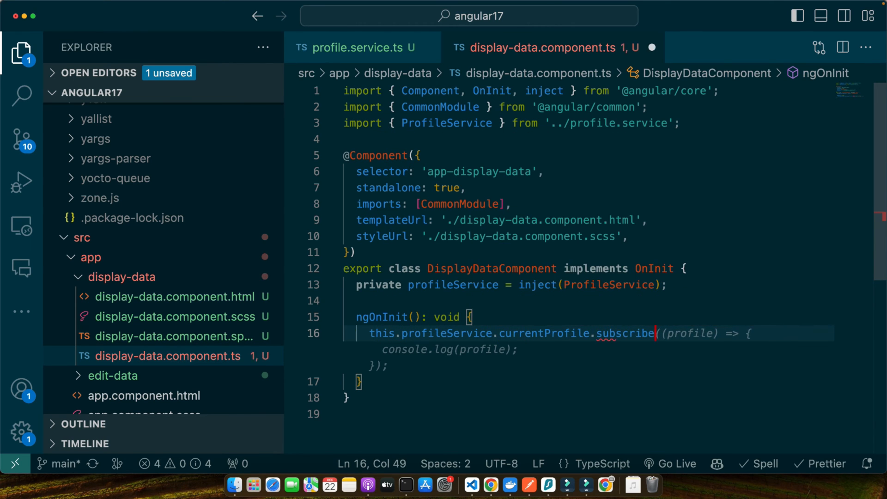
type("profile);")
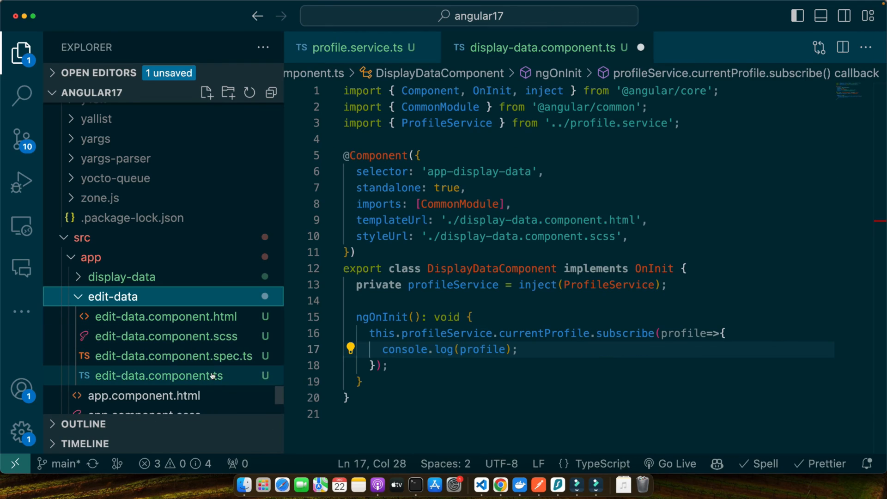
- Inject ProfileService into EditDataComponent and add the missing imports via Quick Fix
left_click(159, 375)
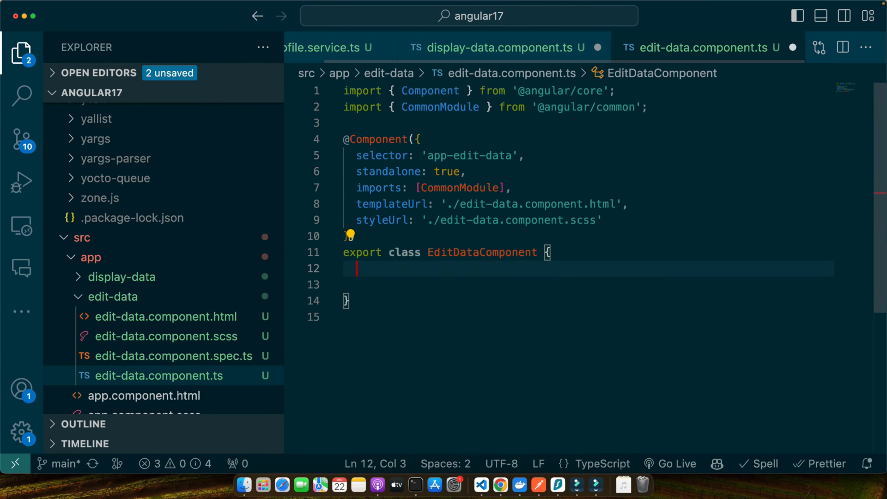
type("private profileService = inject(ProfileService);")
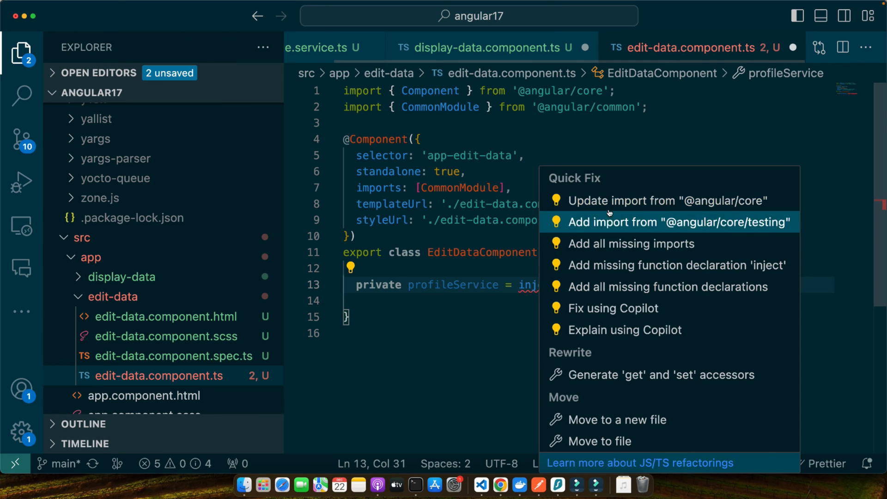
left_click(632, 244)
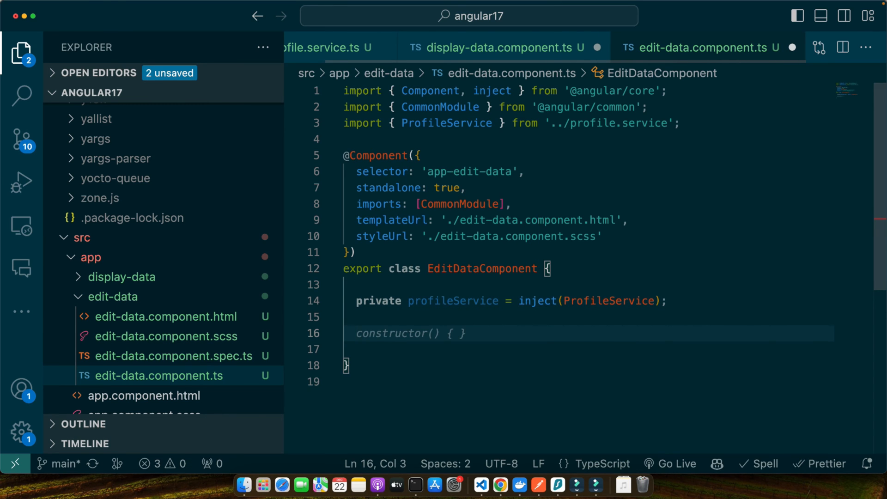
- Add a saveProfile(newProfile) method that passes newProfile to changeProfile
type("saveProfile()")
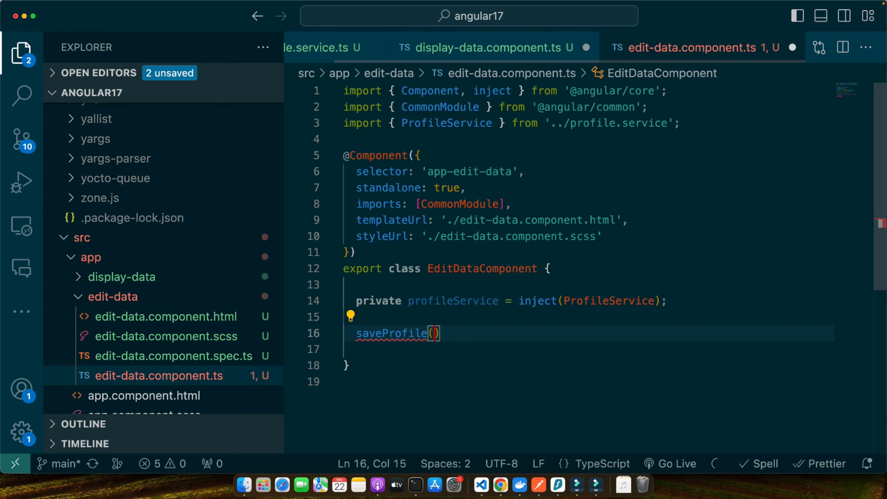
type("newProfile: any")
type("this.profileService.changeProfile(newProfile);")
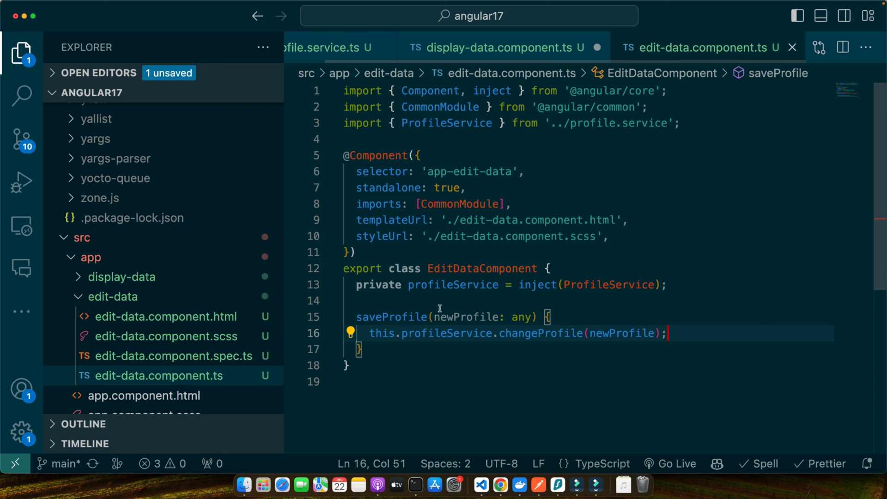
left_click(166, 317)
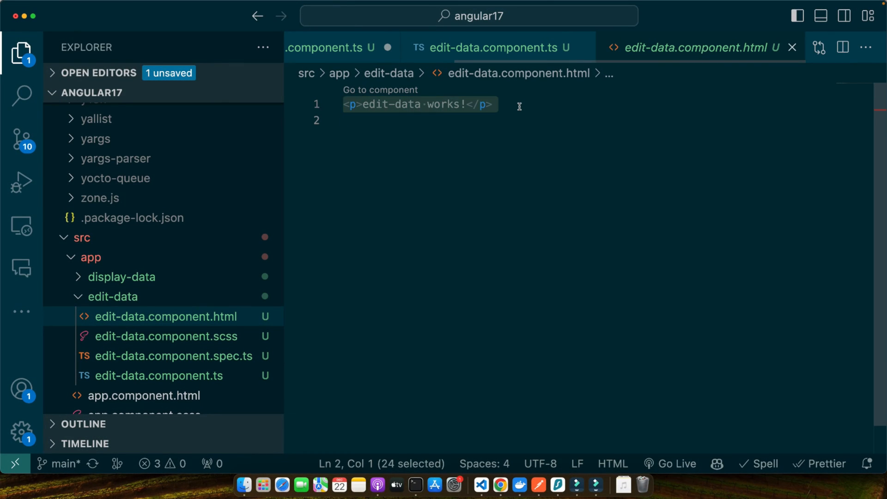
- Replace the paragraph with an Edit Profile button whose click calls saveProfile({})
type("<button>Edit Profile</button>")
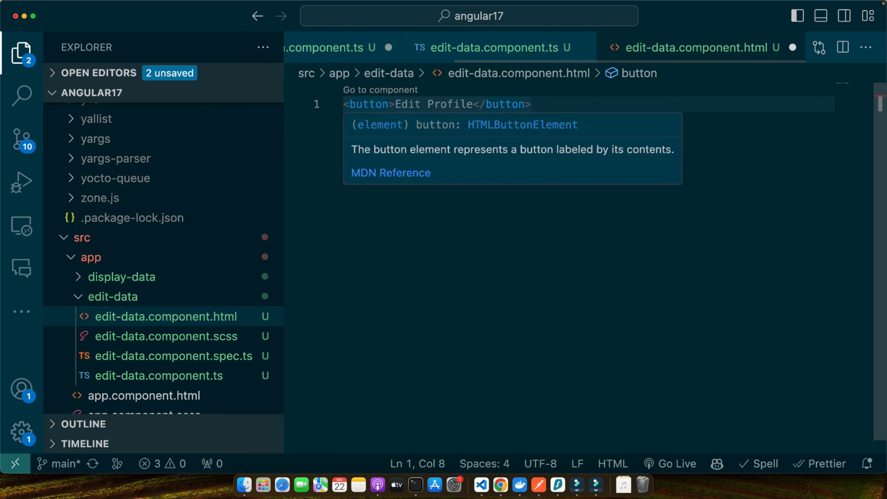
type("(click)=\"e")
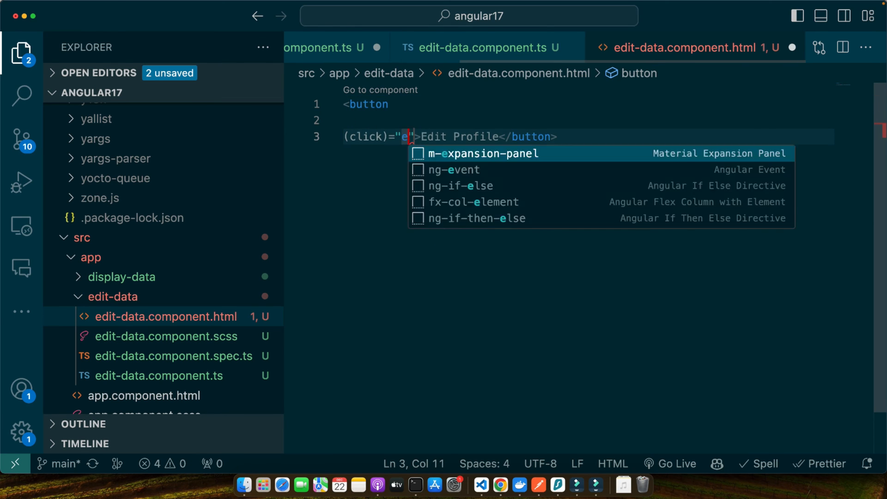
left_click(166, 337)
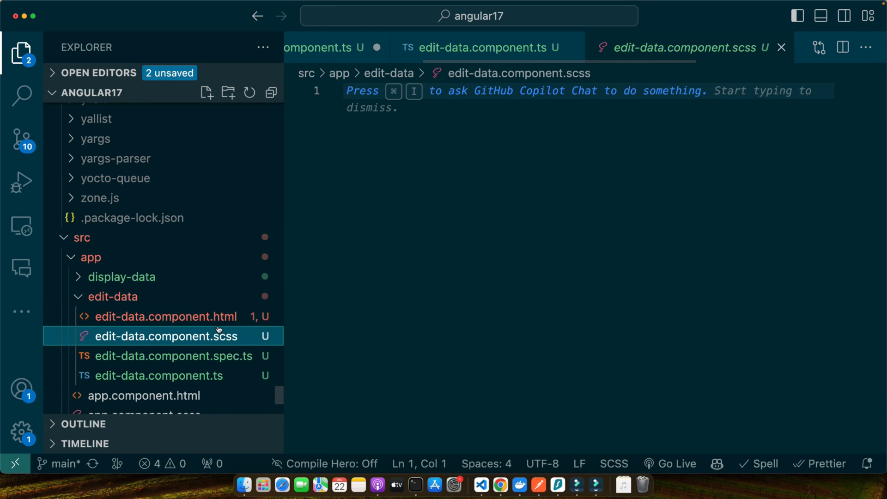
left_click(166, 316)
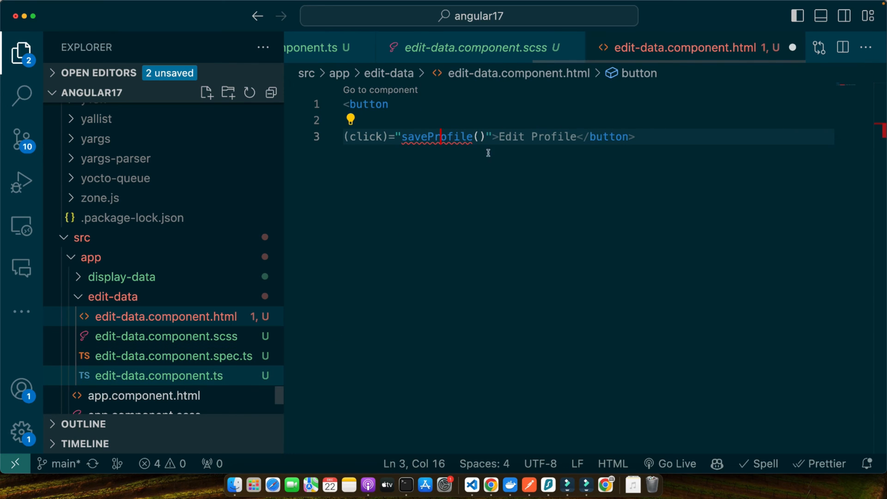
type("{}")
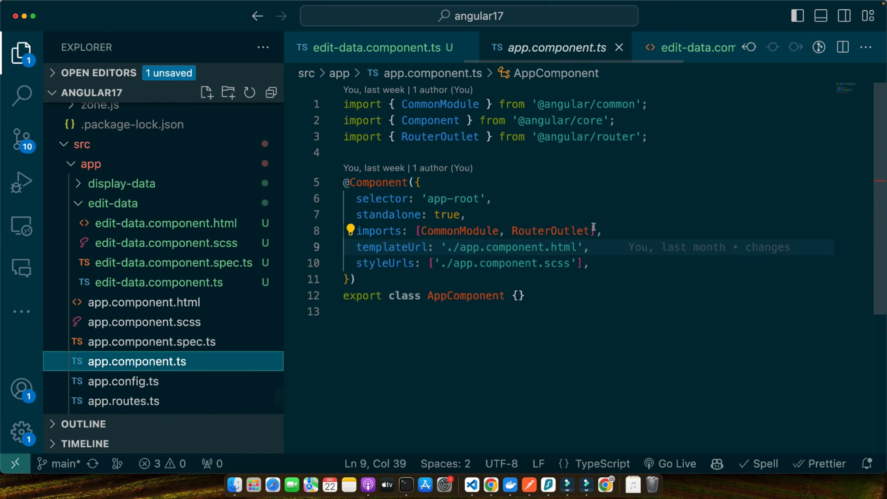
- Import both components in AppComponent and replace Hello world with <app-display-data></app-display-data>
type(",")
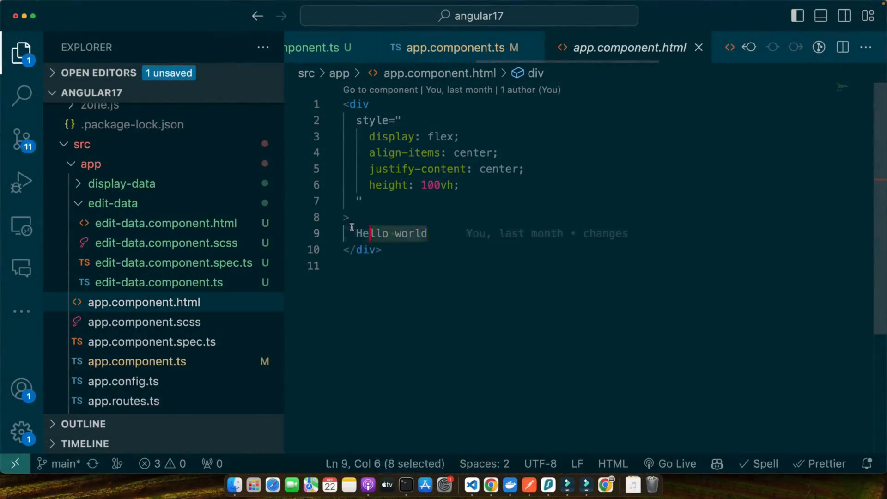
key("Delete")
type("<app-edit-data></app-edit-data>")
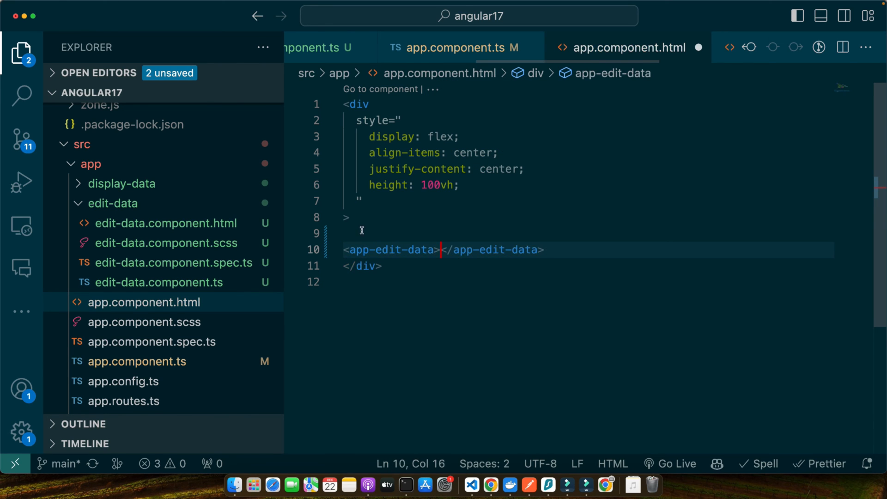
type("<app-display-data></app-display-data>")
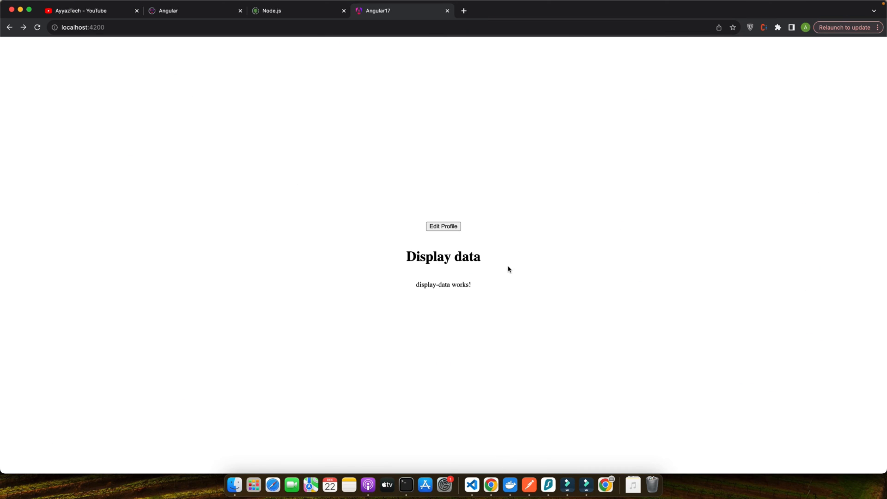
- In the cleared DevTools console, press Edit Profile and inspect the logged 'abc' profile
key("F12")
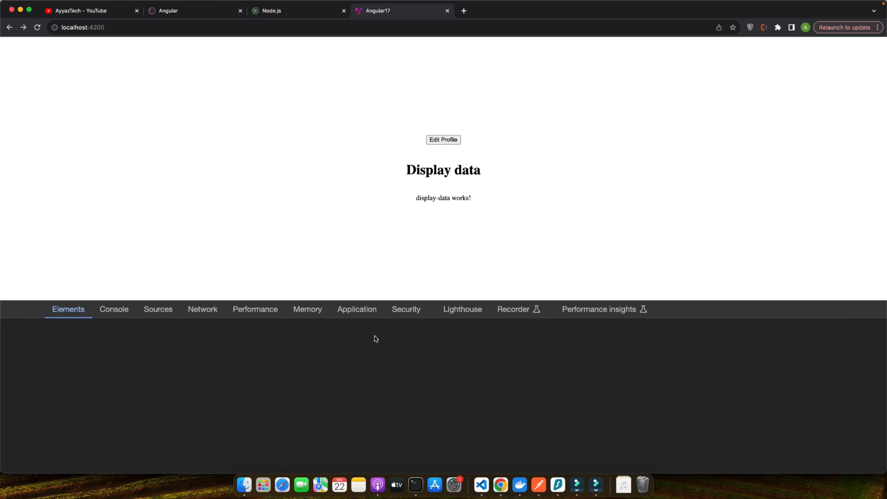
left_click(114, 309)
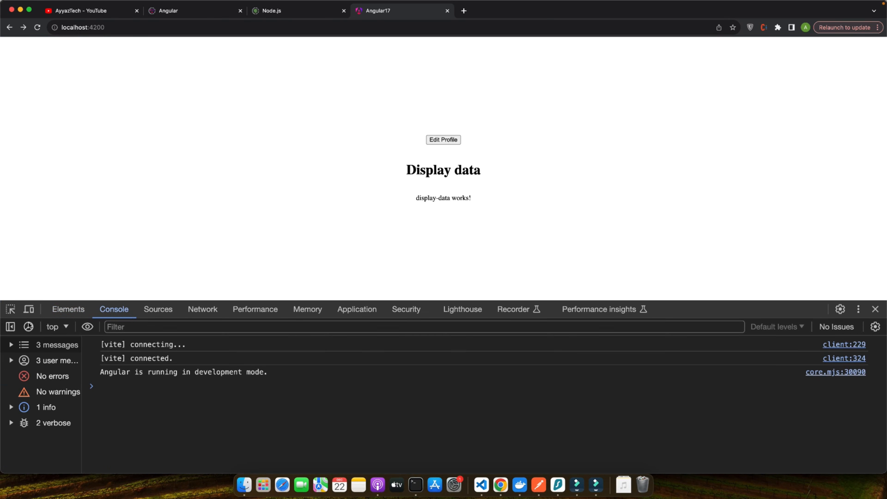
left_click(29, 326)
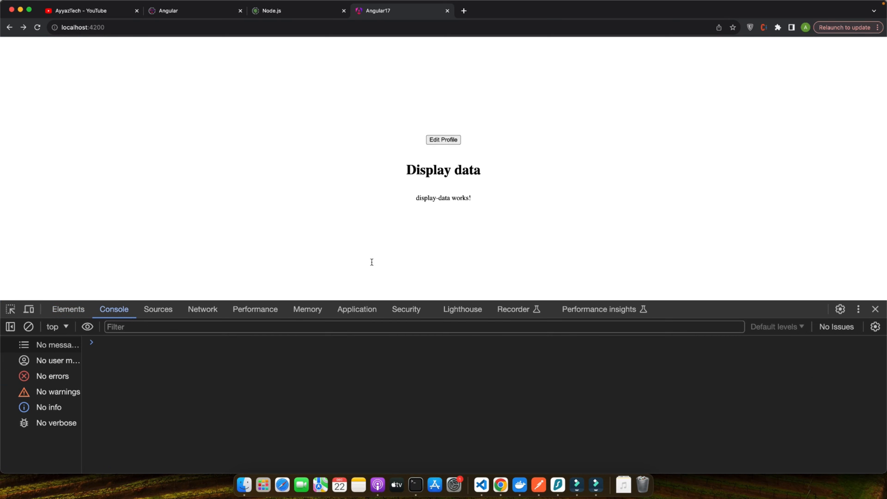
left_click(481, 484)
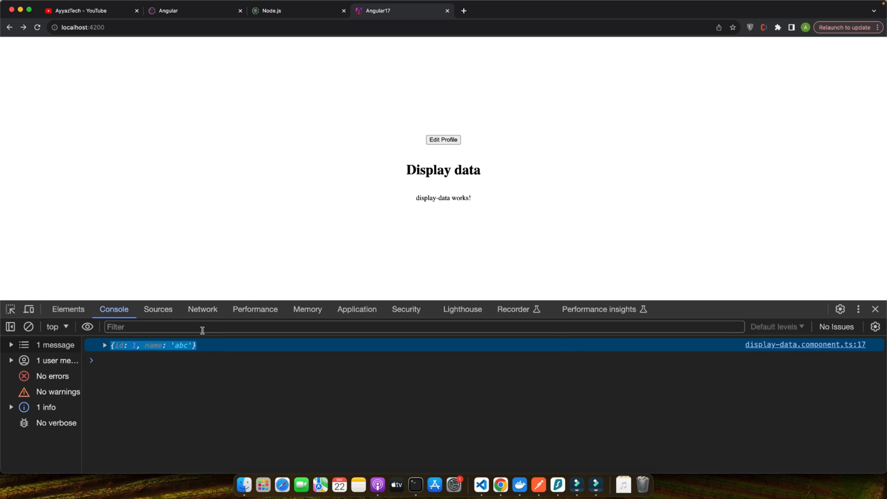
mouse_move(463, 211)
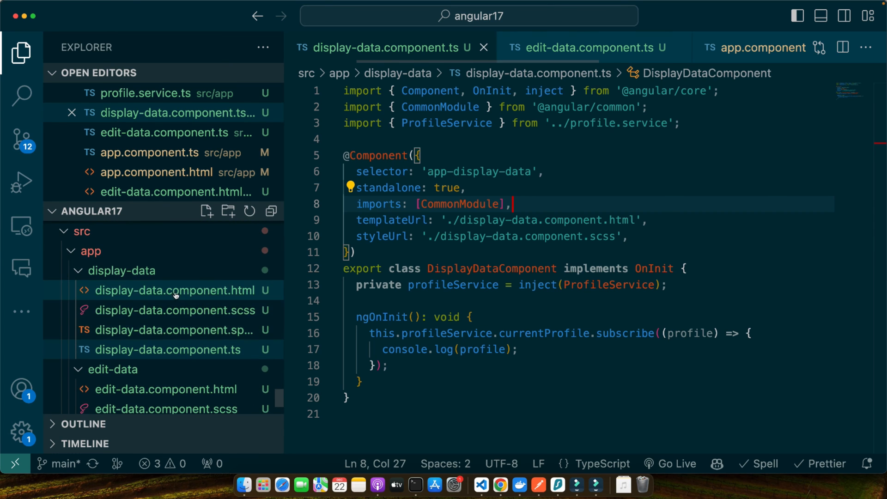
- Add 'profile = null;' to DisplayDataComponent, then return to its template
left_click(174, 291)
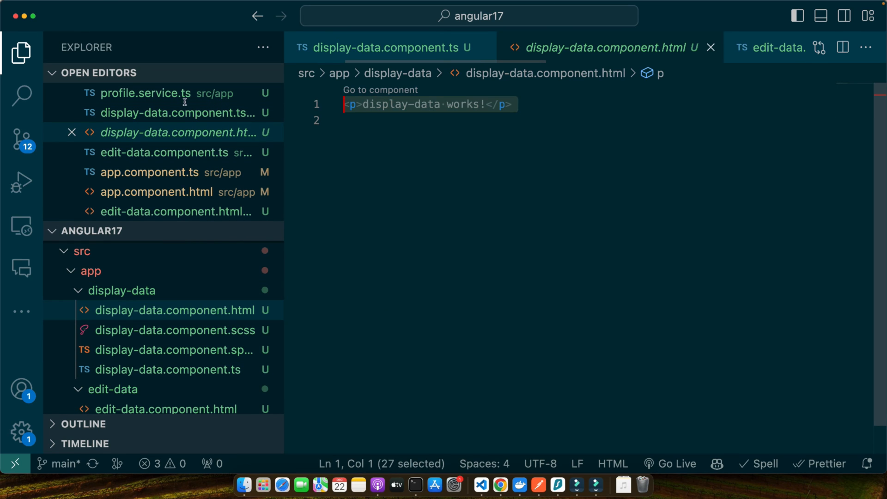
left_click(387, 48)
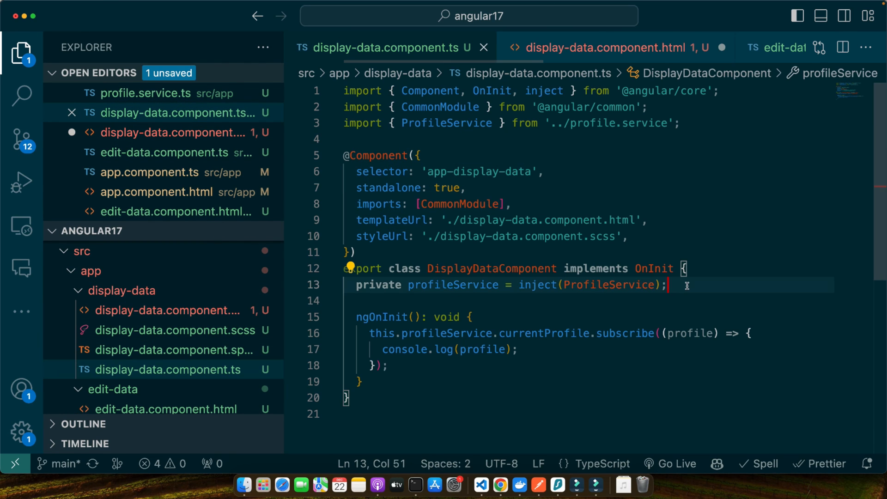
type("profi")
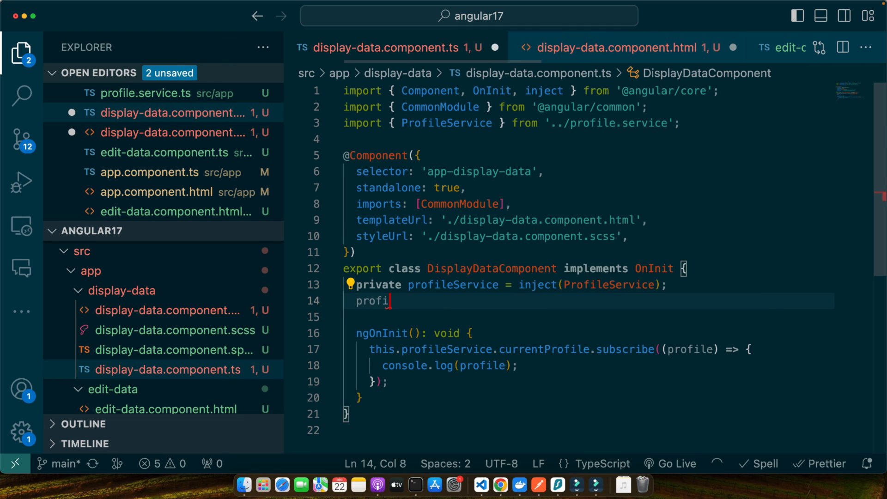
type("le = null;")
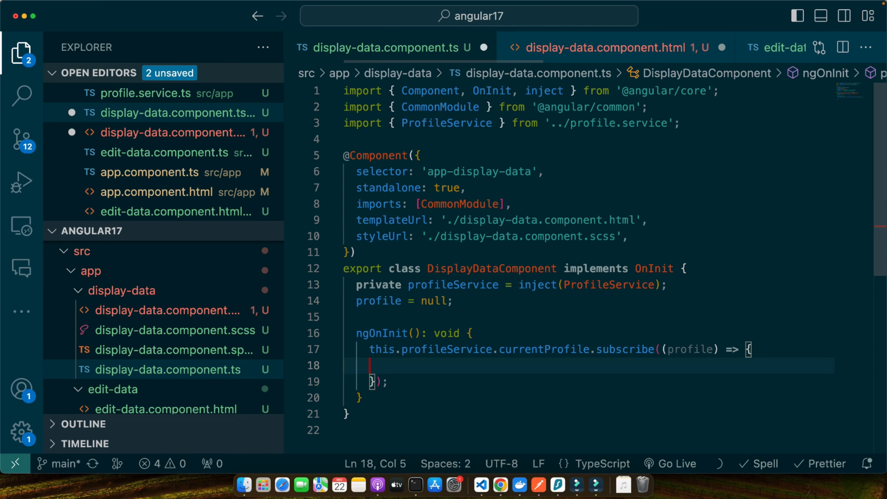
left_click(166, 310)
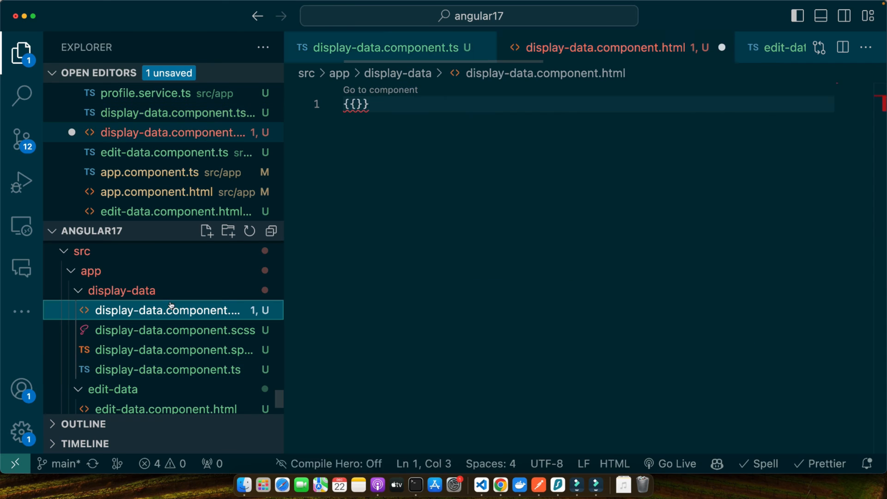
mouse_move(354, 104)
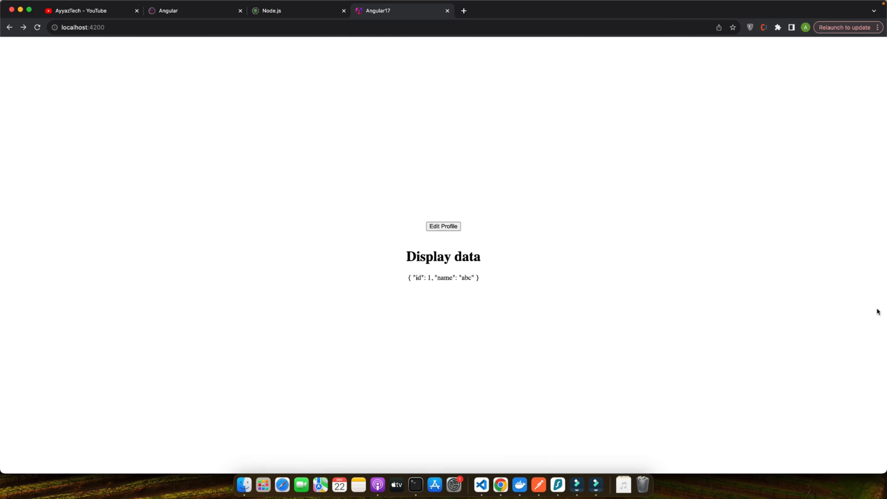
mouse_move(531, 276)
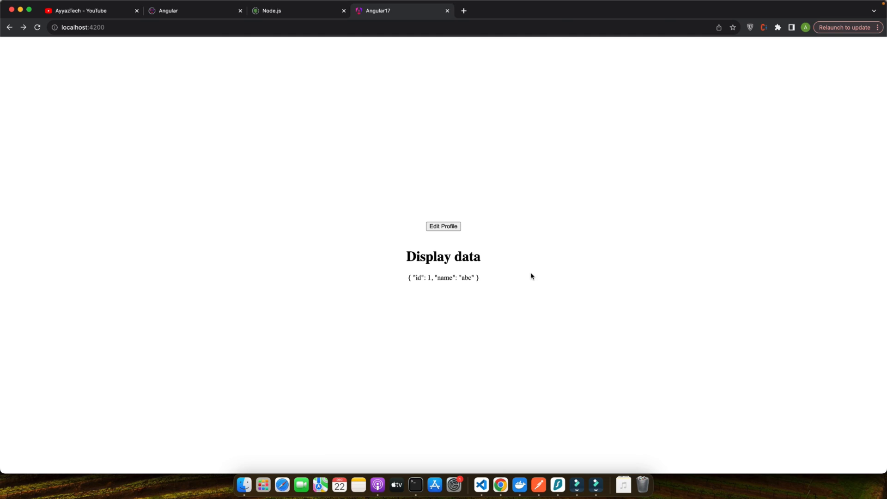
mouse_move(526, 281)
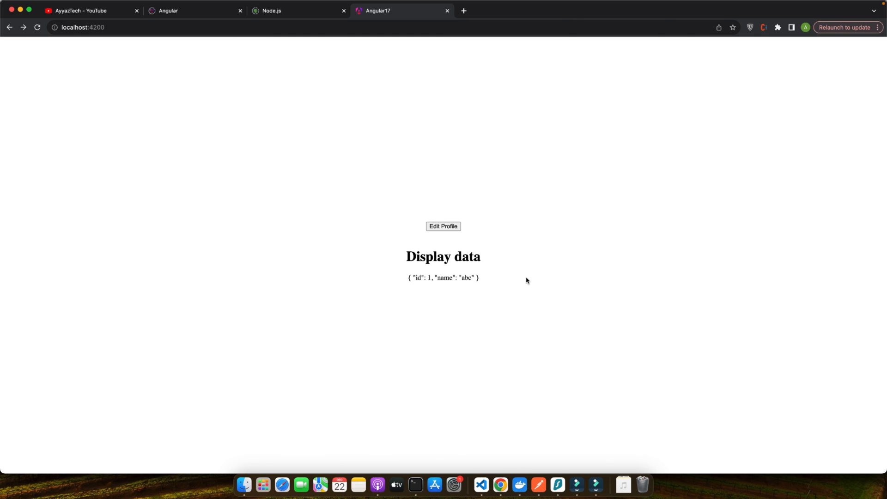